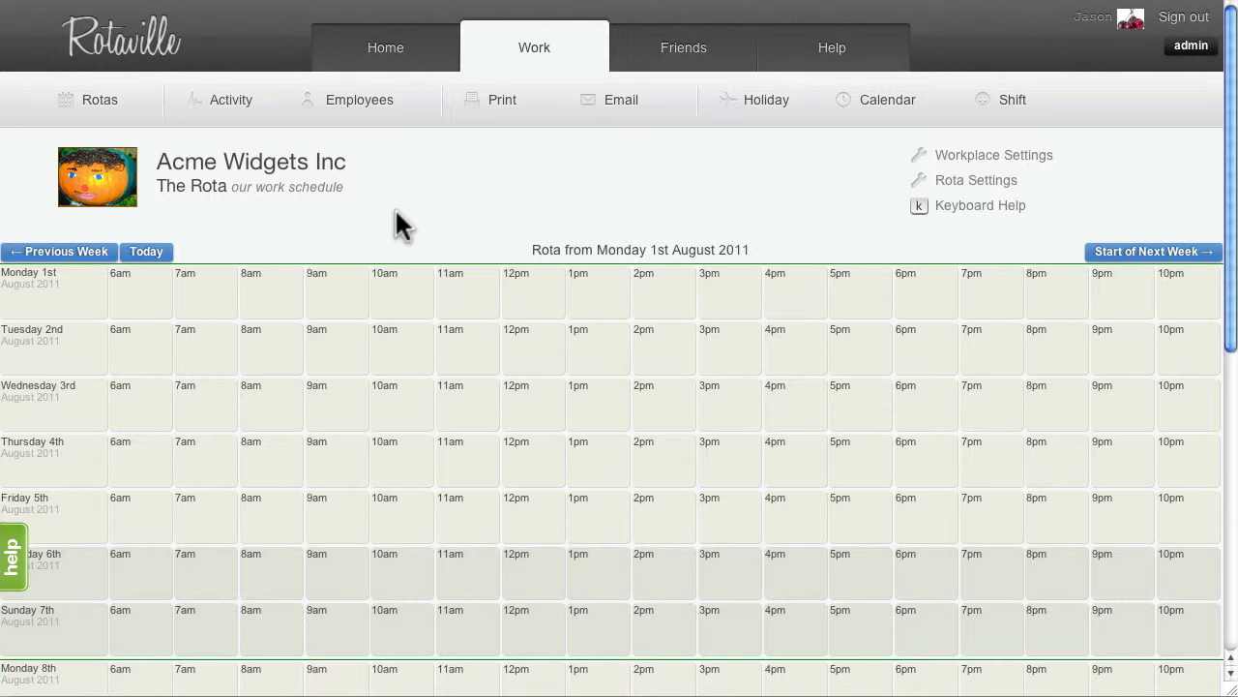
mouse_move(971, 218)
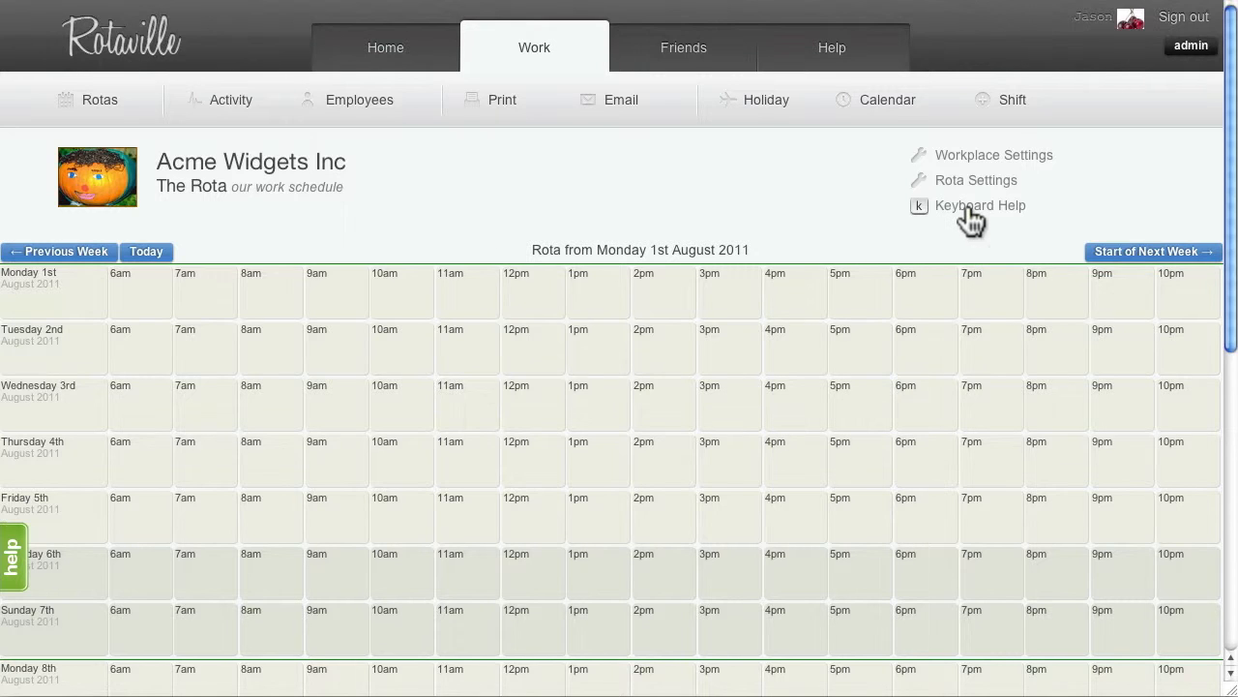
- Open Keyboard Help to start keyboard navigation mode over the Acme Widgets rota
left_click(980, 205)
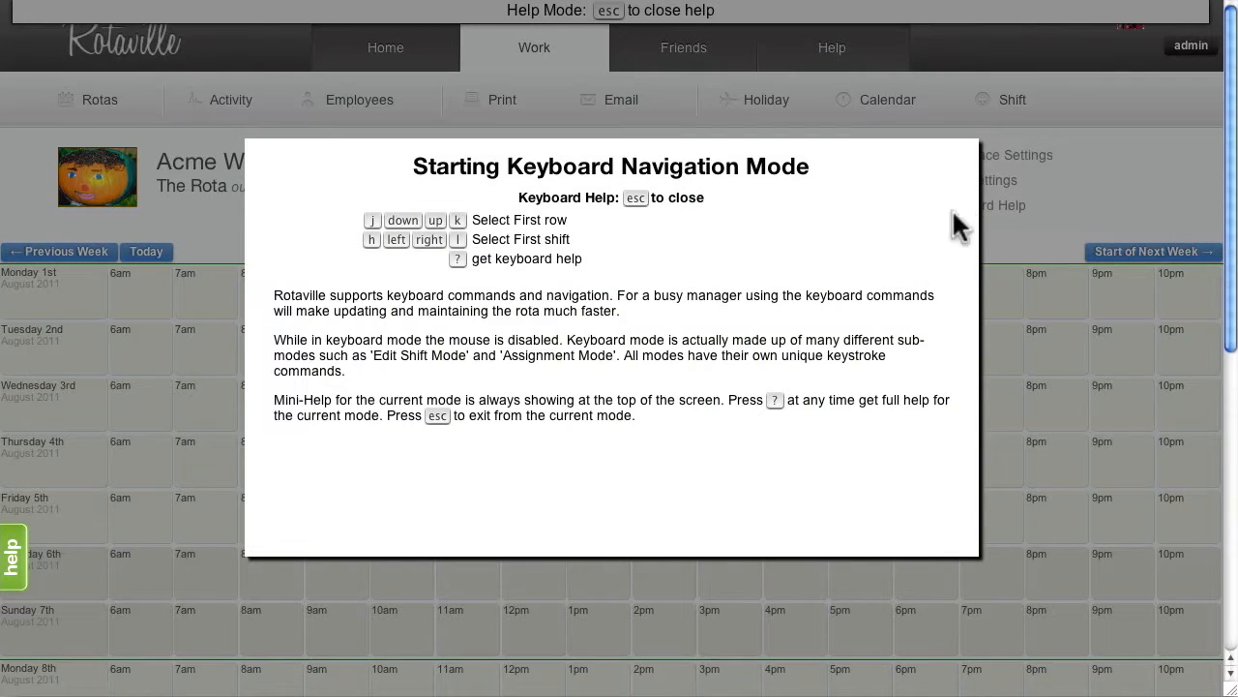
mouse_move(469, 322)
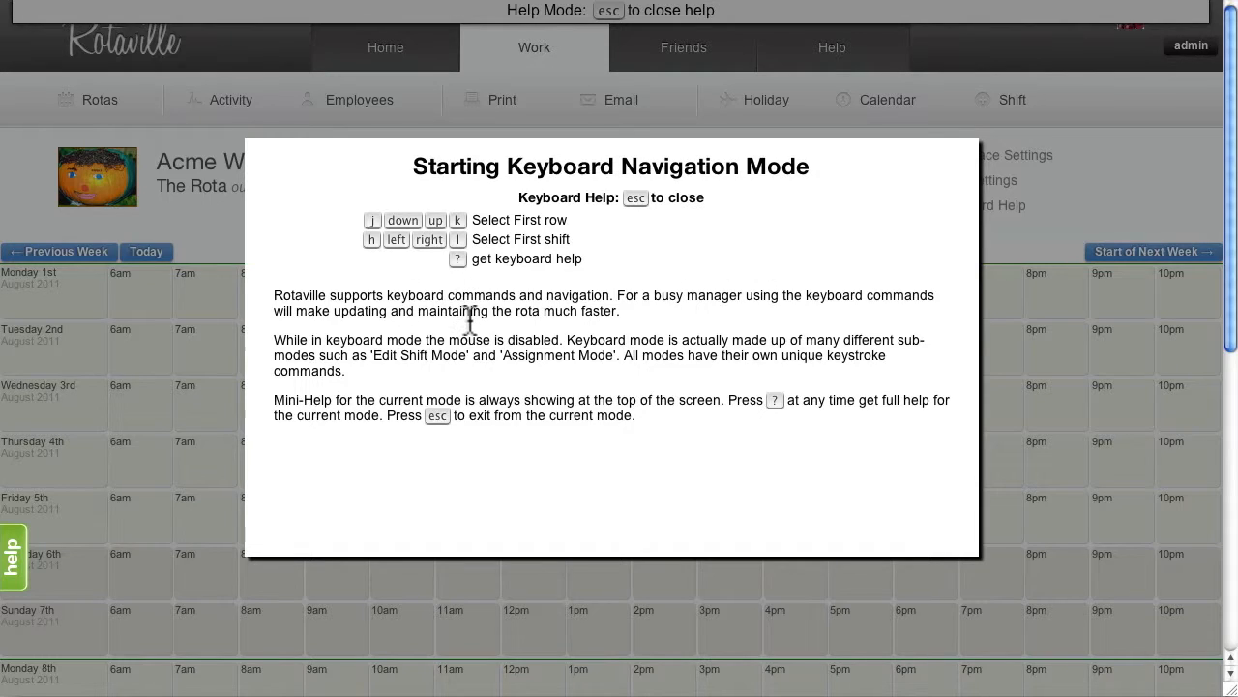
mouse_move(406, 269)
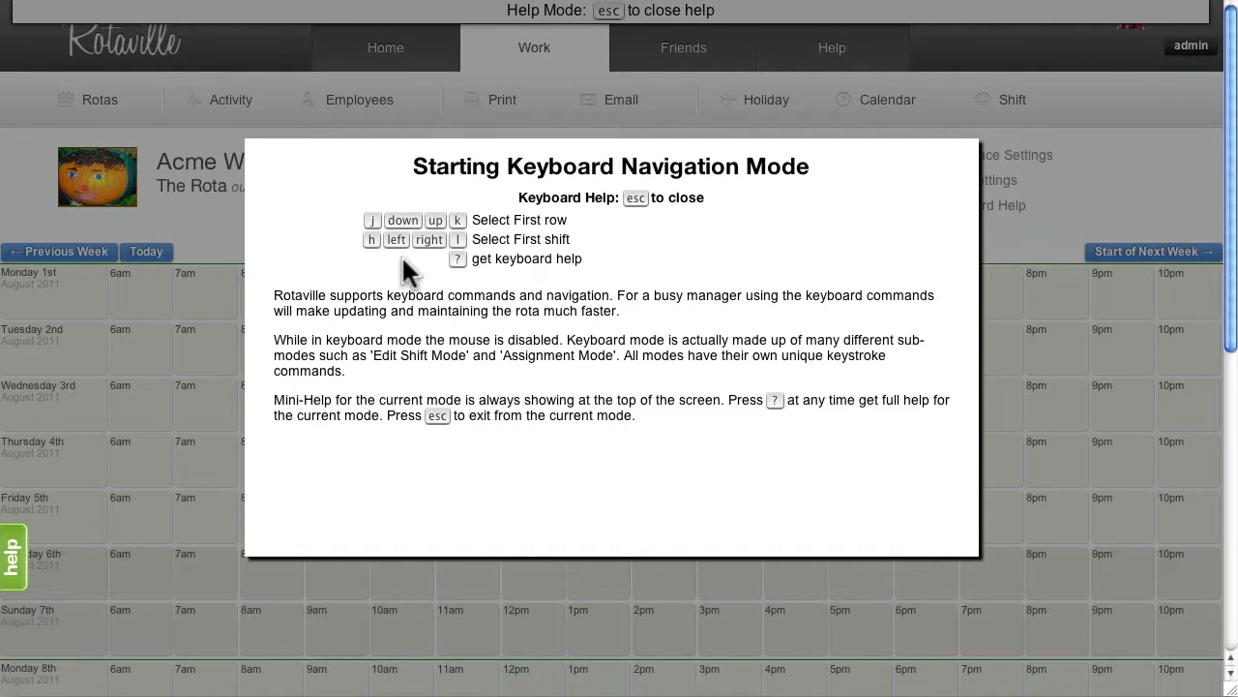
mouse_move(398, 269)
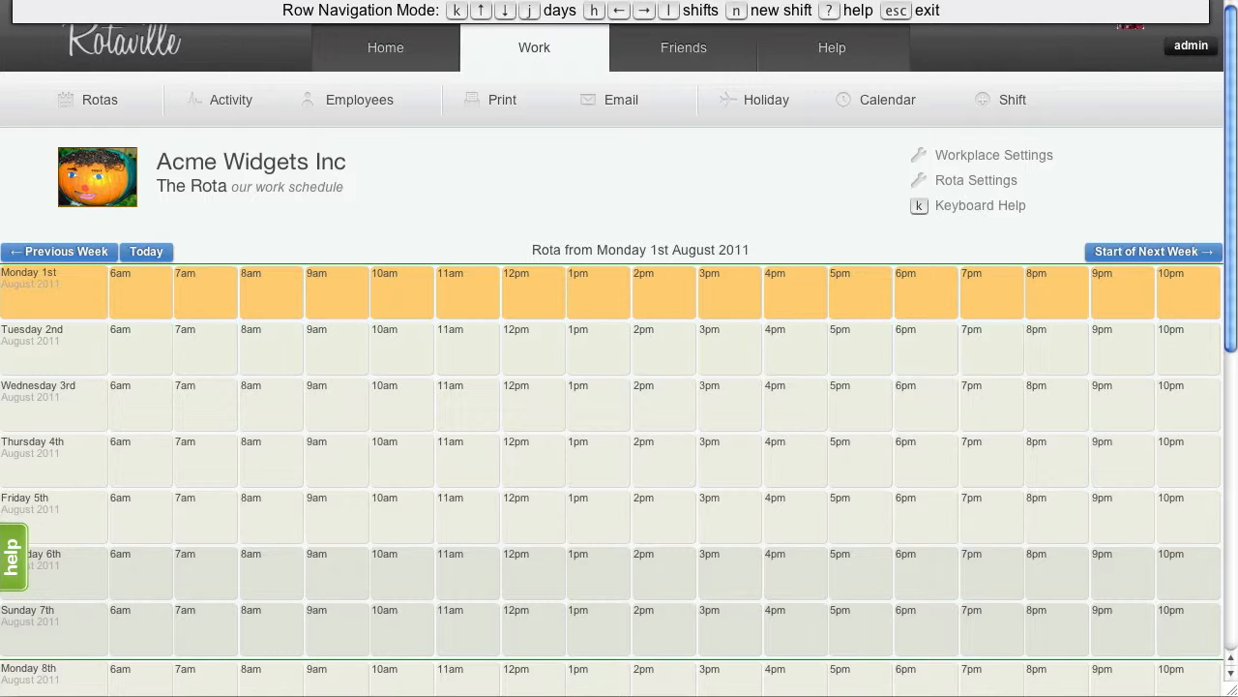
- Create a Monday 1 August shift from 7am to 12pm using the keyboard
key("n")
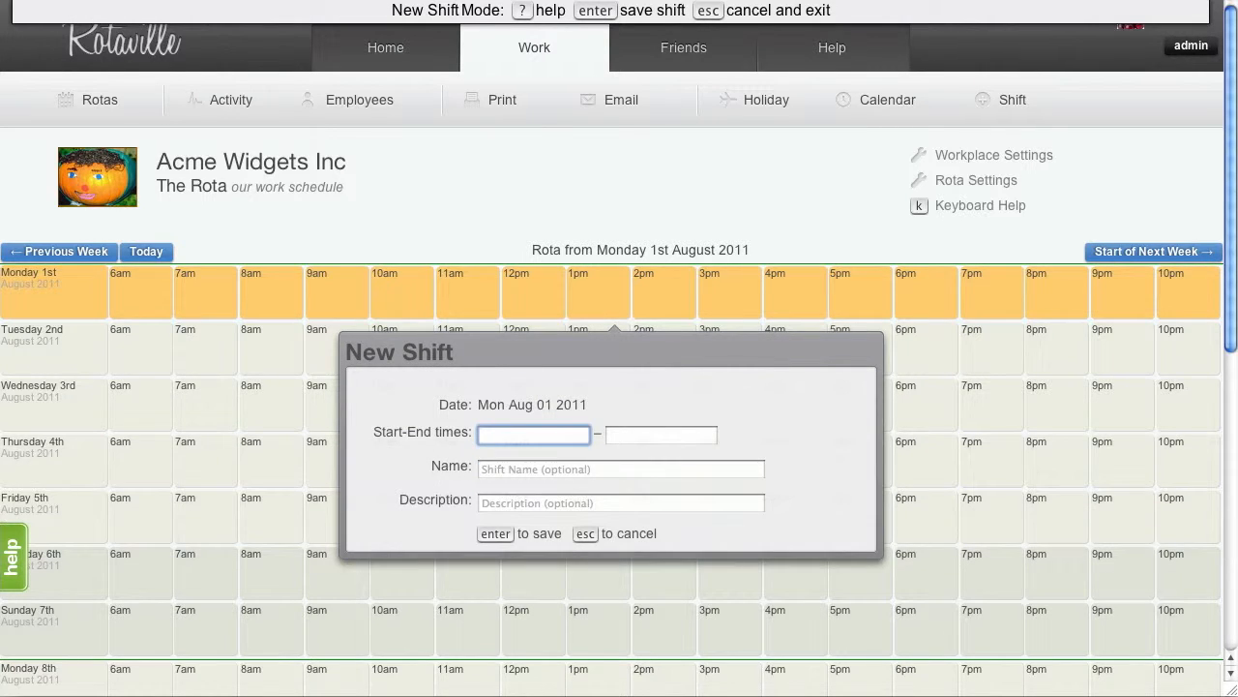
type("1")
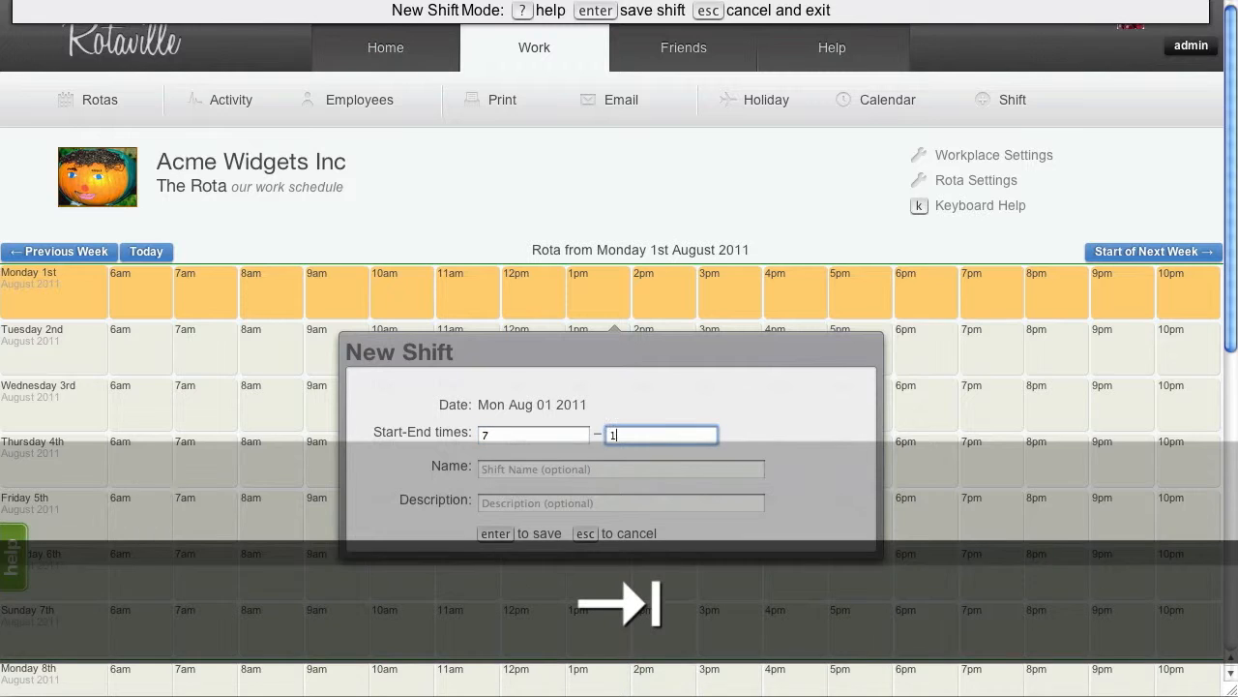
type("2")
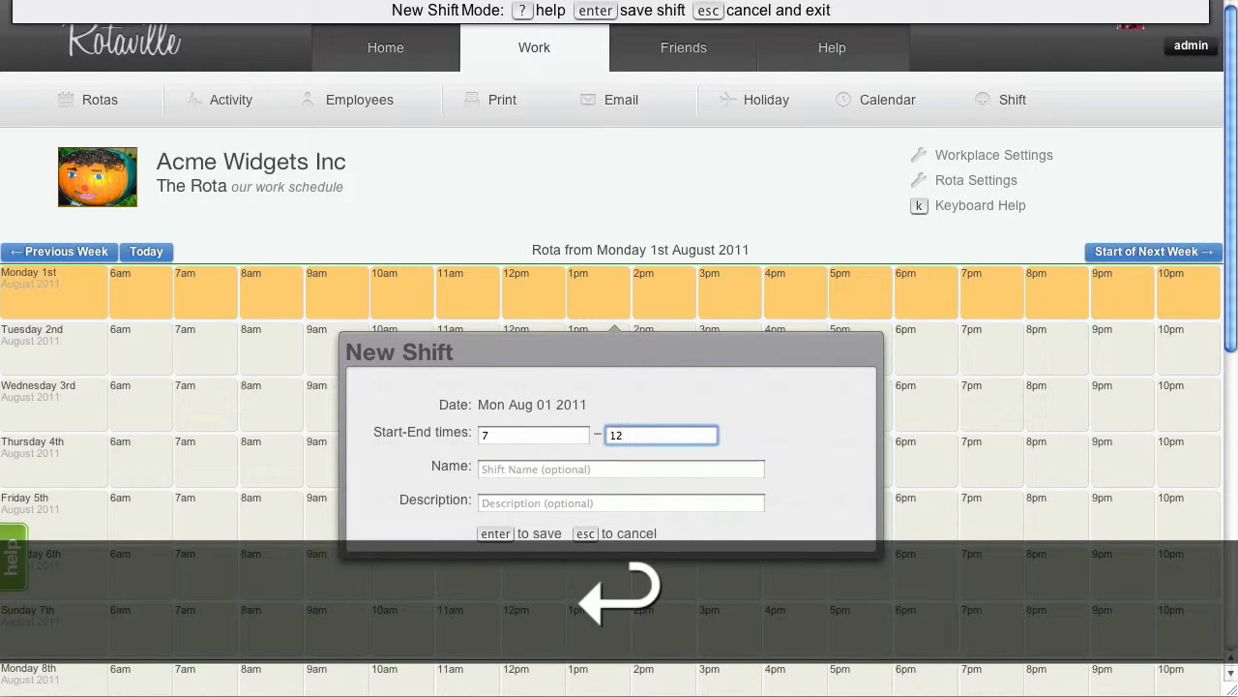
key("enter")
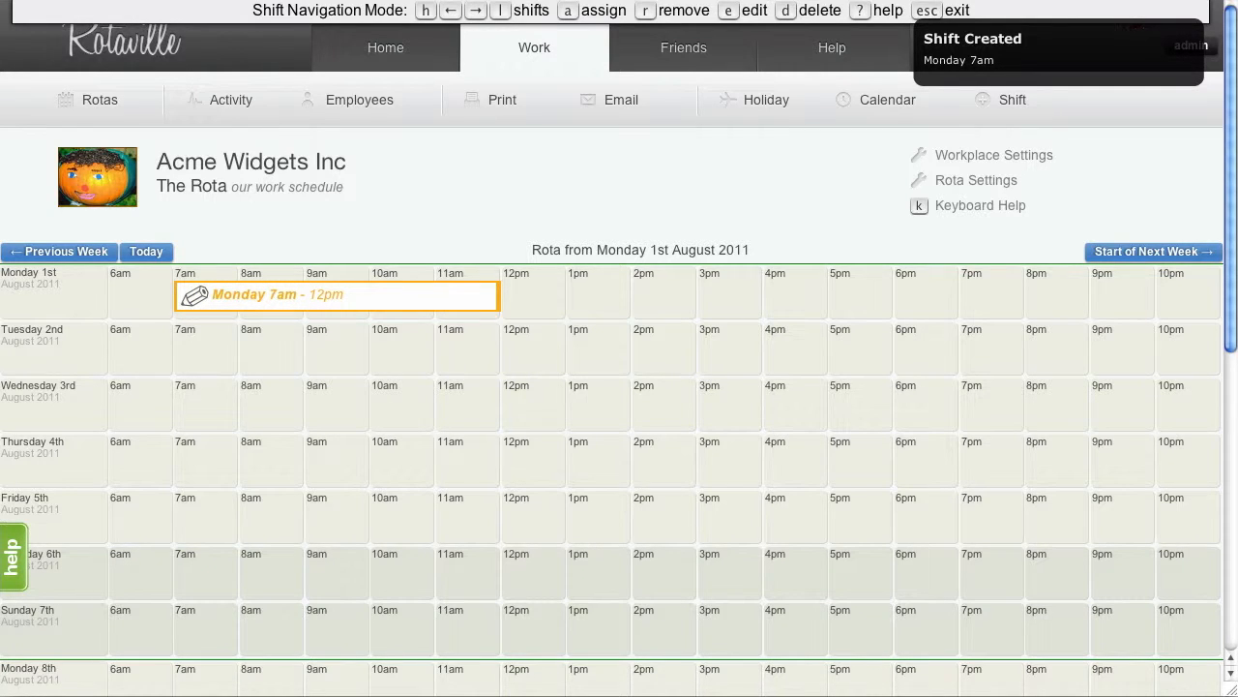
- Add a Monday 11am–3pm shift
key("e")
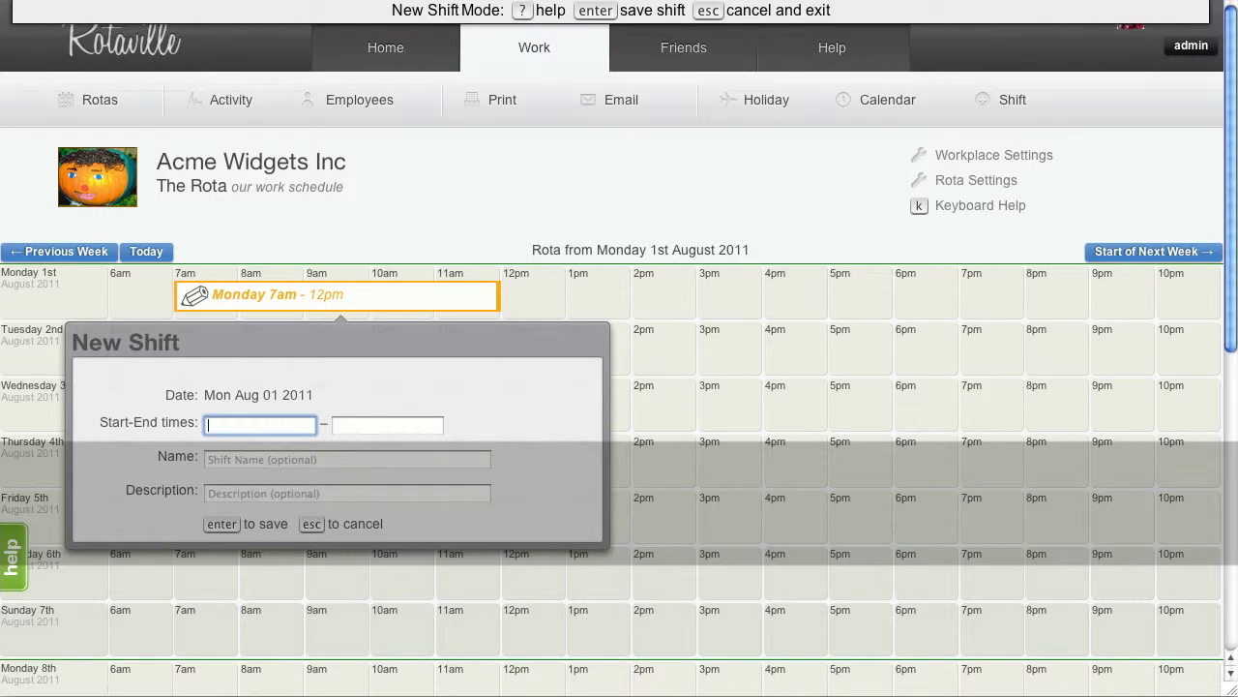
type("11")
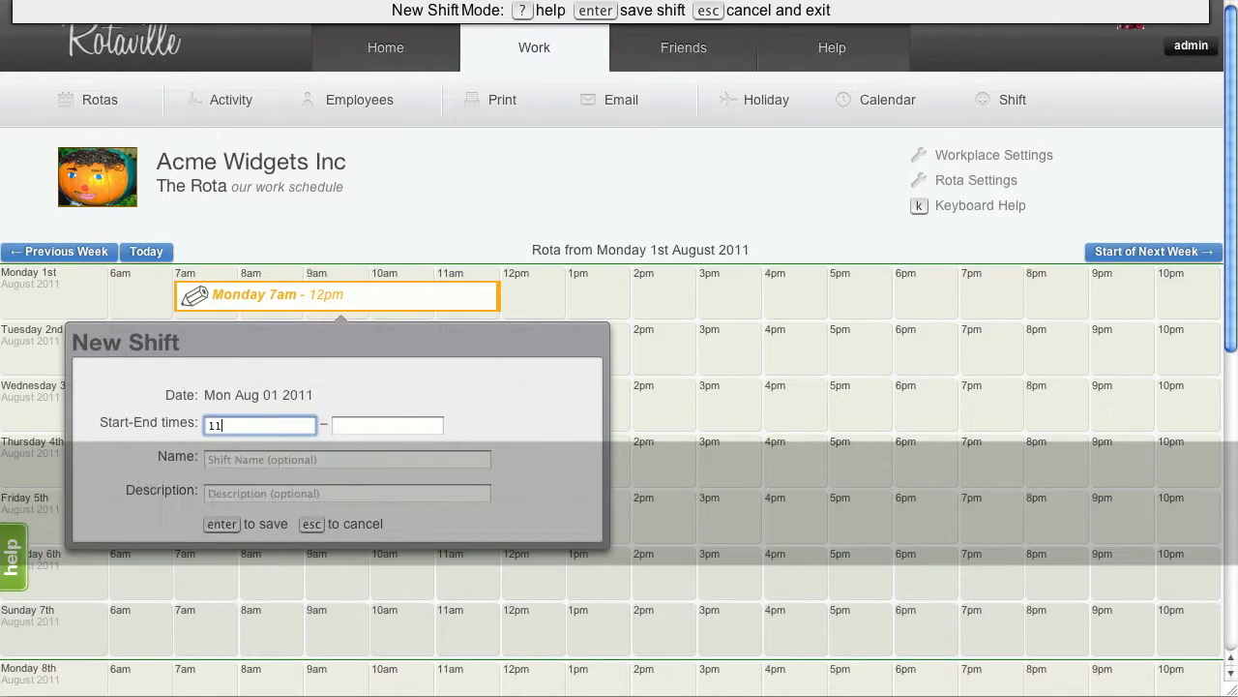
type("3p")
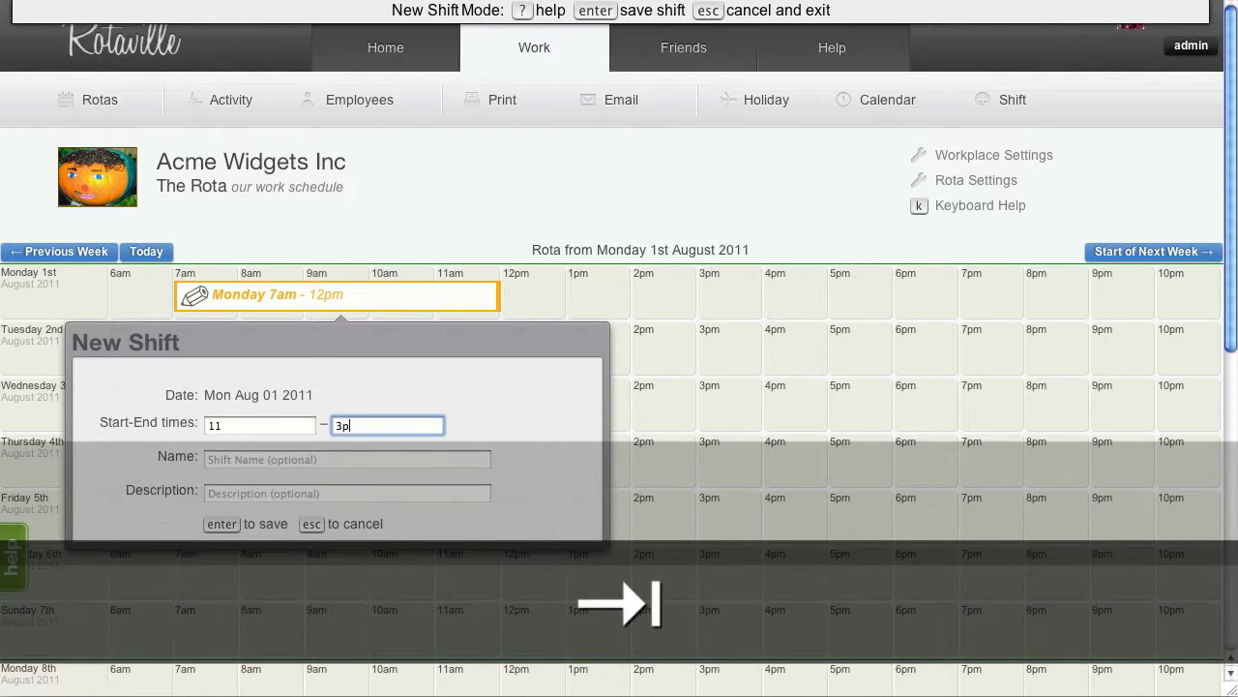
key("enter")
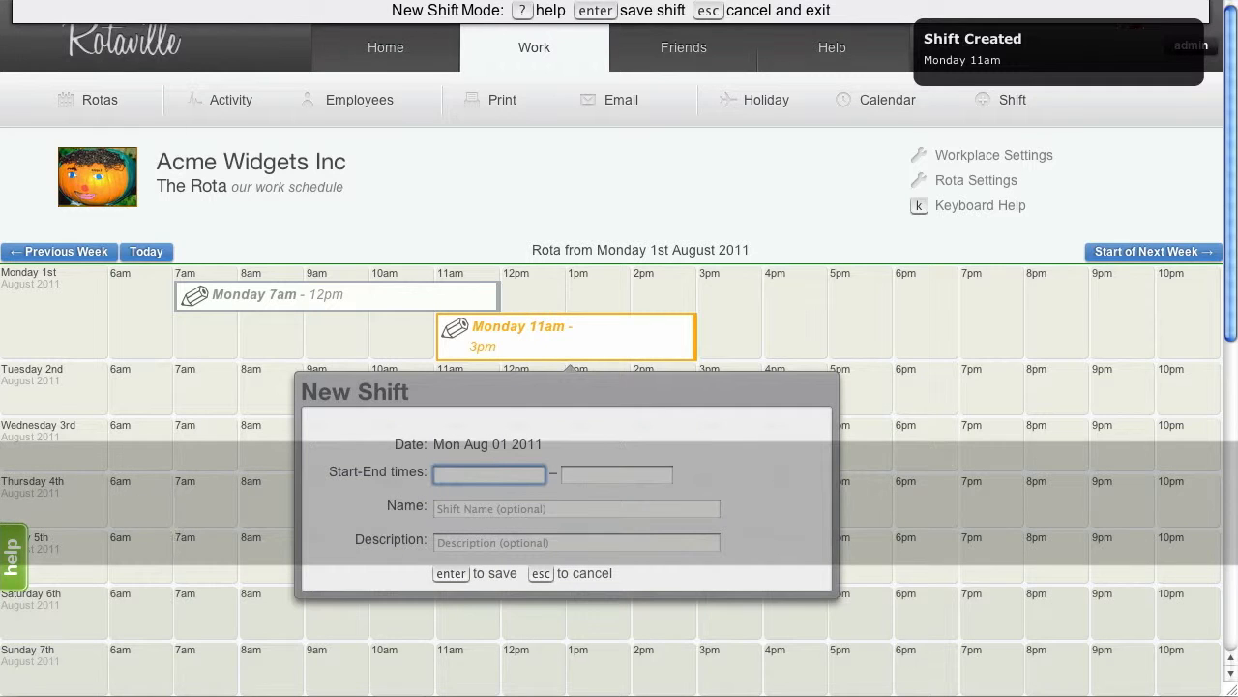
- Add a Monday 2pm–9pm shift
type("2p")
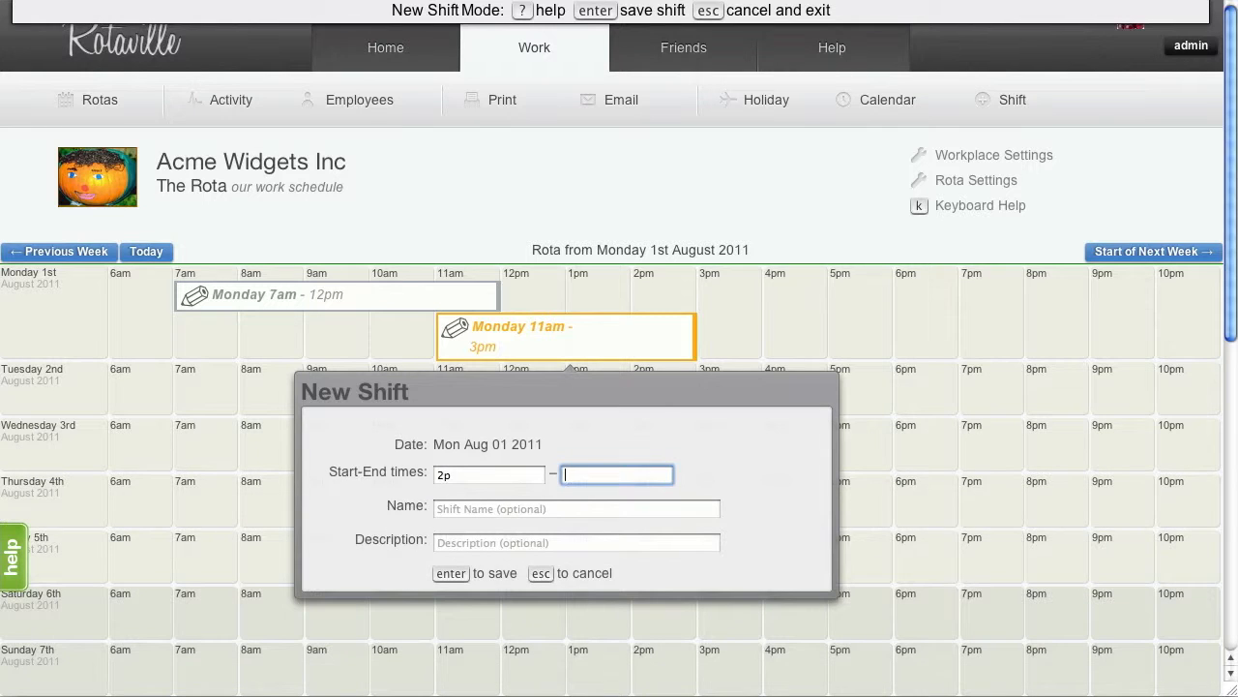
key("enter")
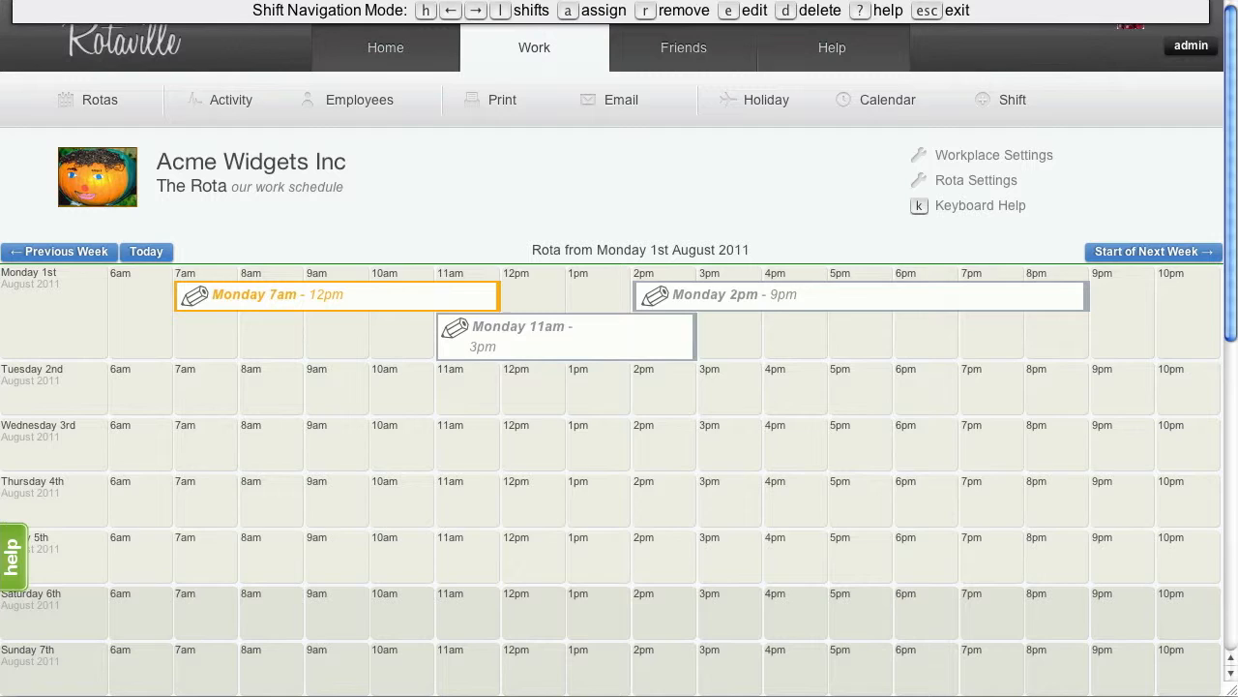
key("a")
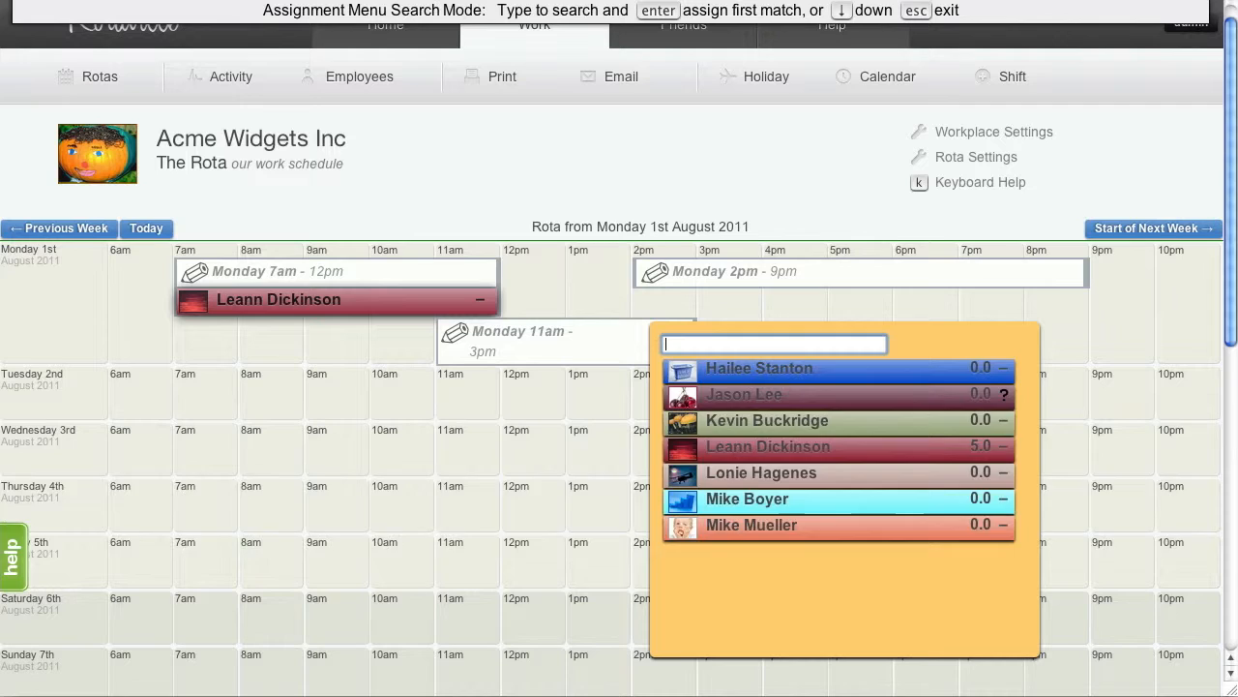
type("jason")
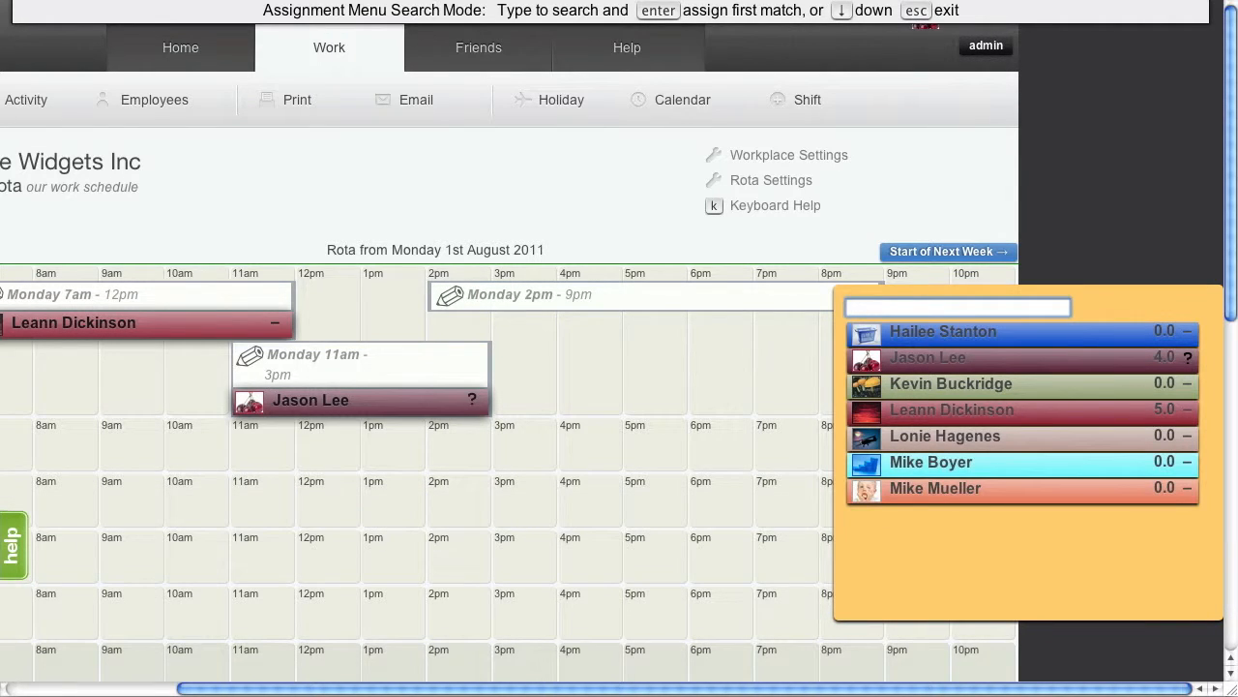
type("m")
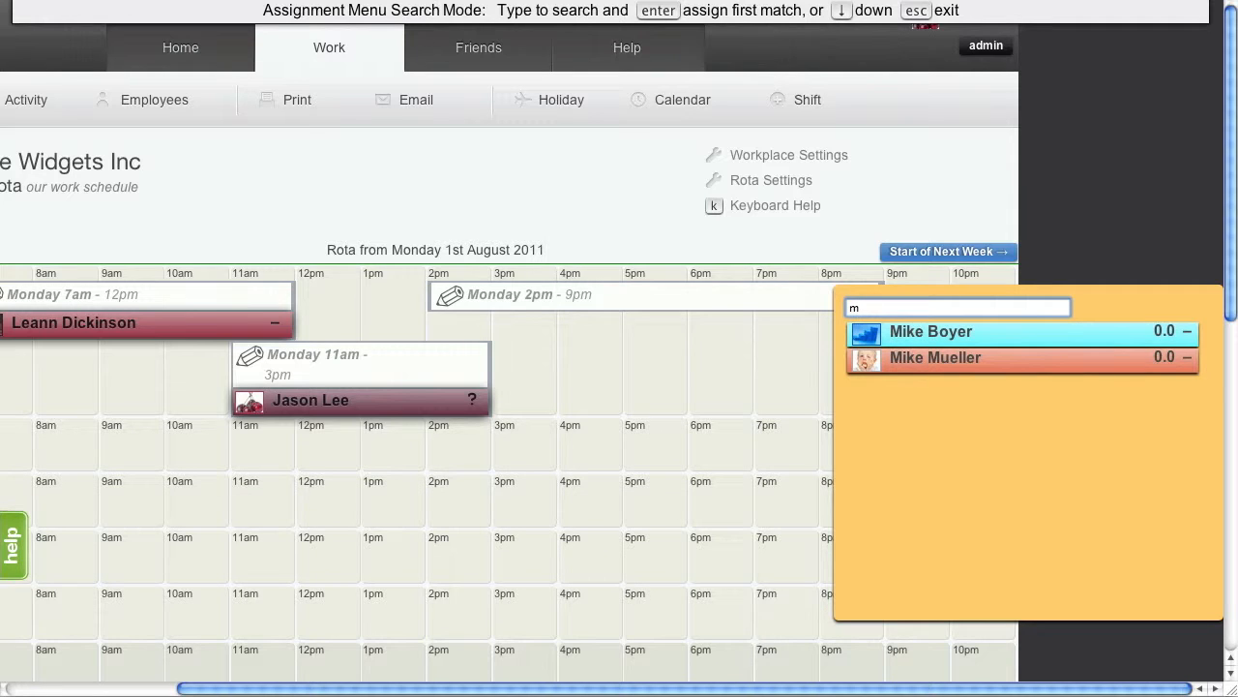
type("ike m")
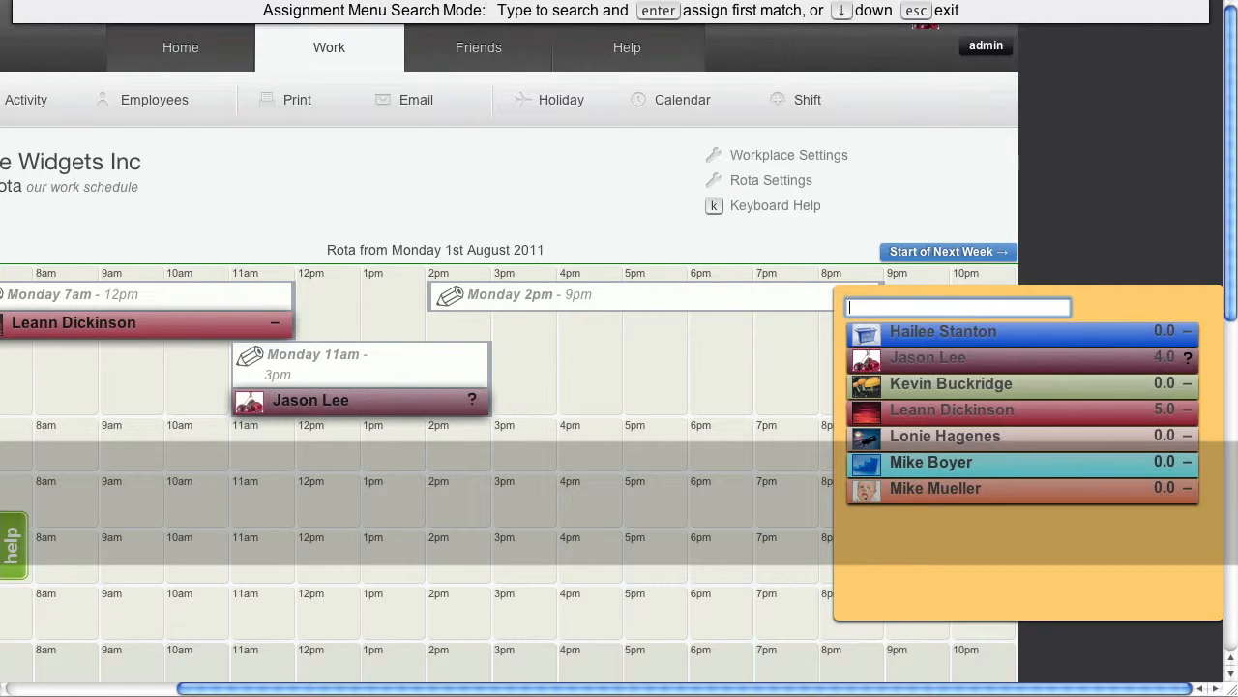
type("mu")
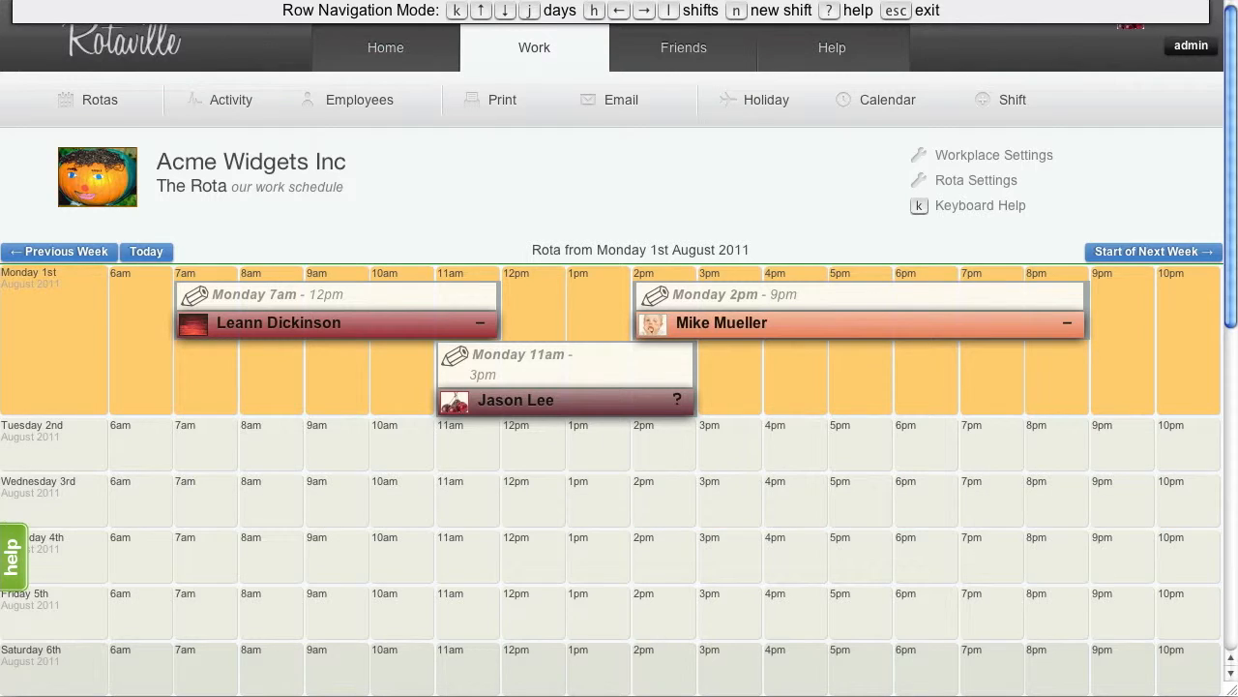
- Clone Monday's three staffed shifts onto Tuesday through Saturday, 2–6 August
key("c")
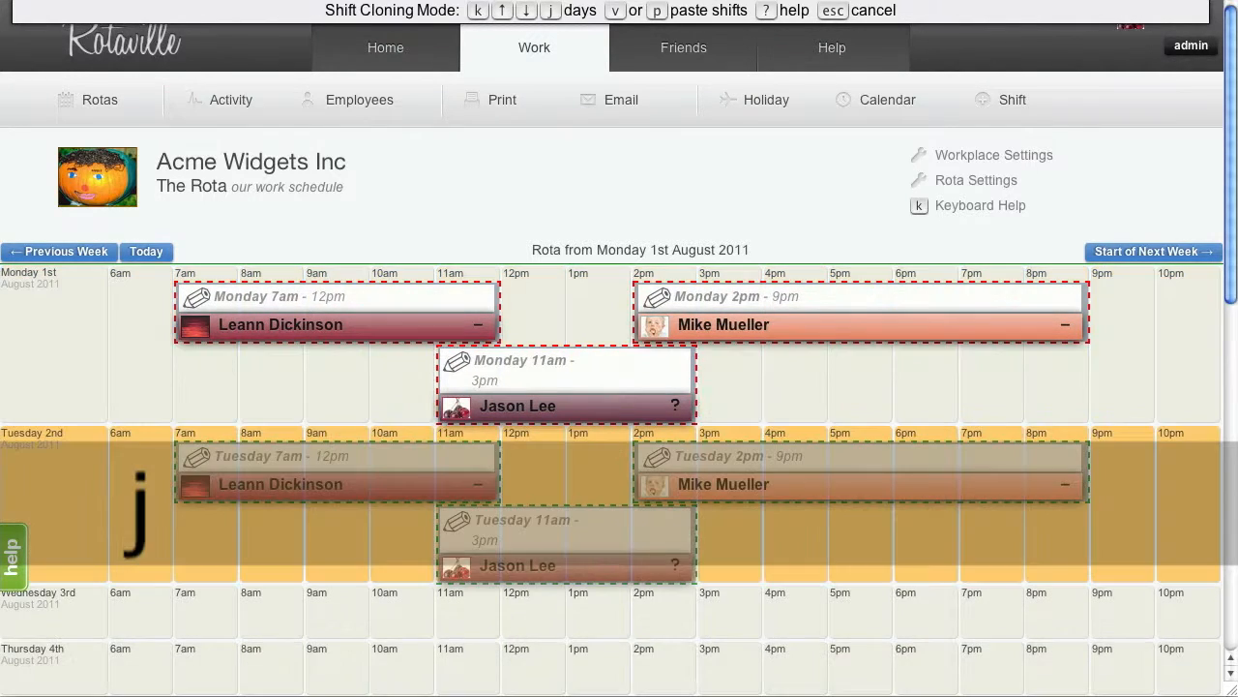
key("j")
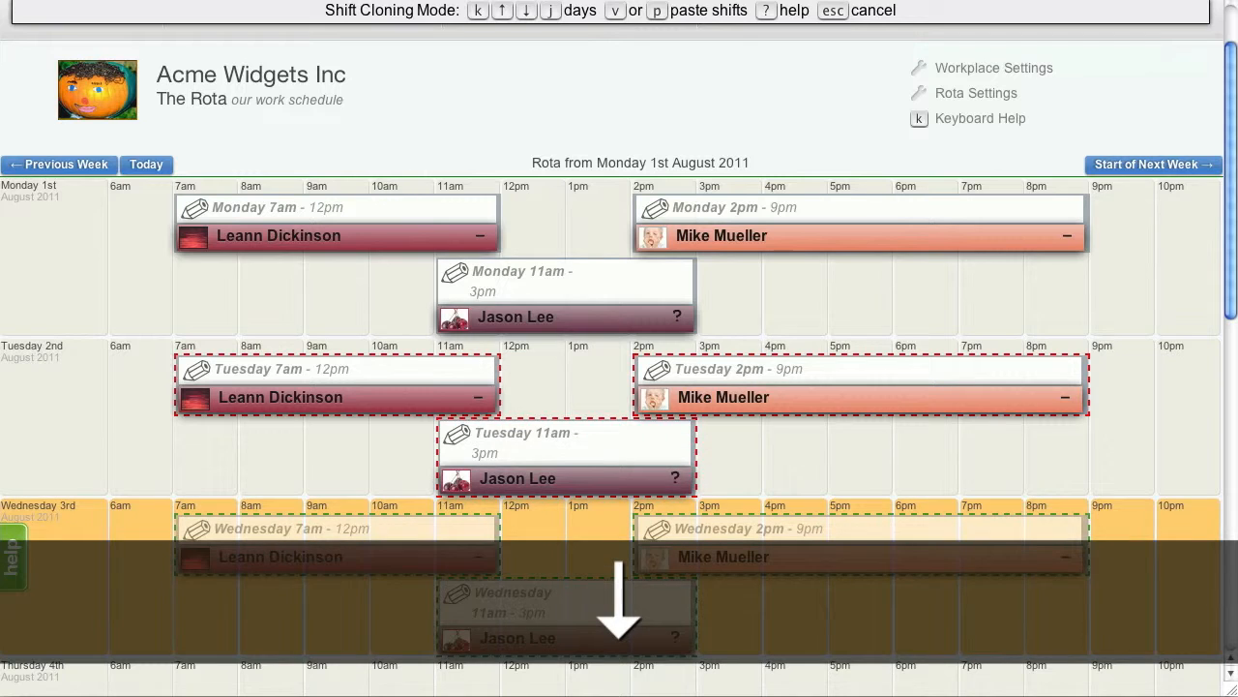
key("p")
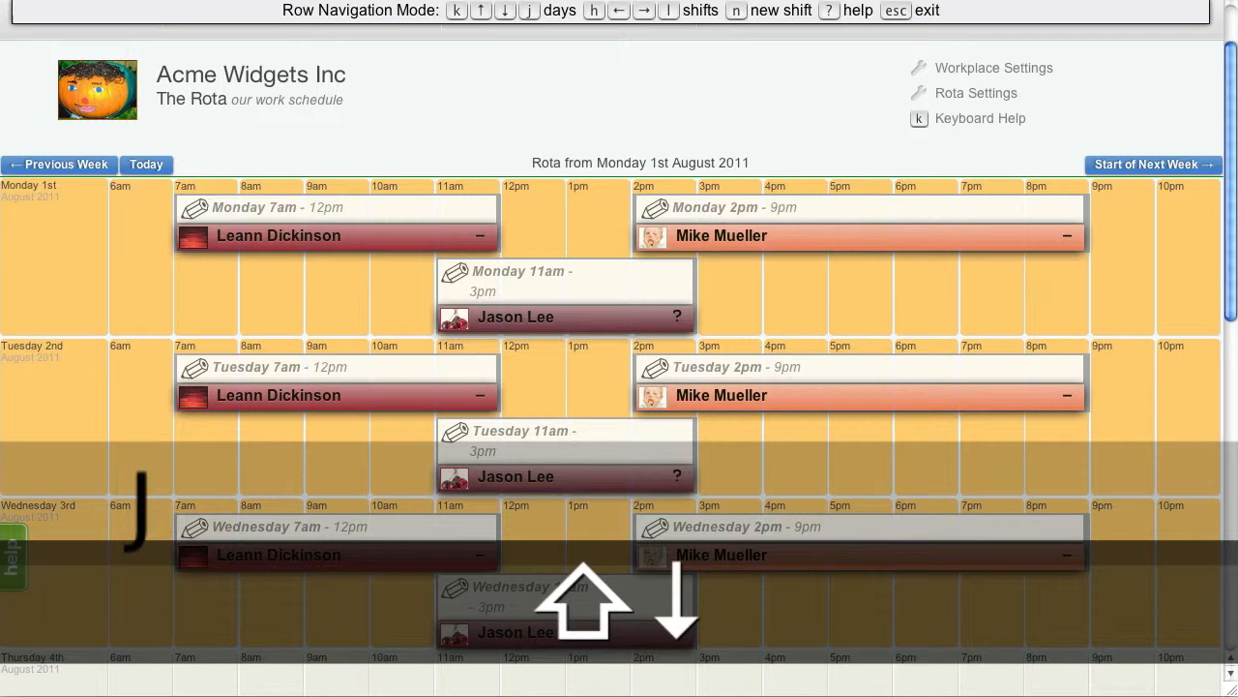
key("c")
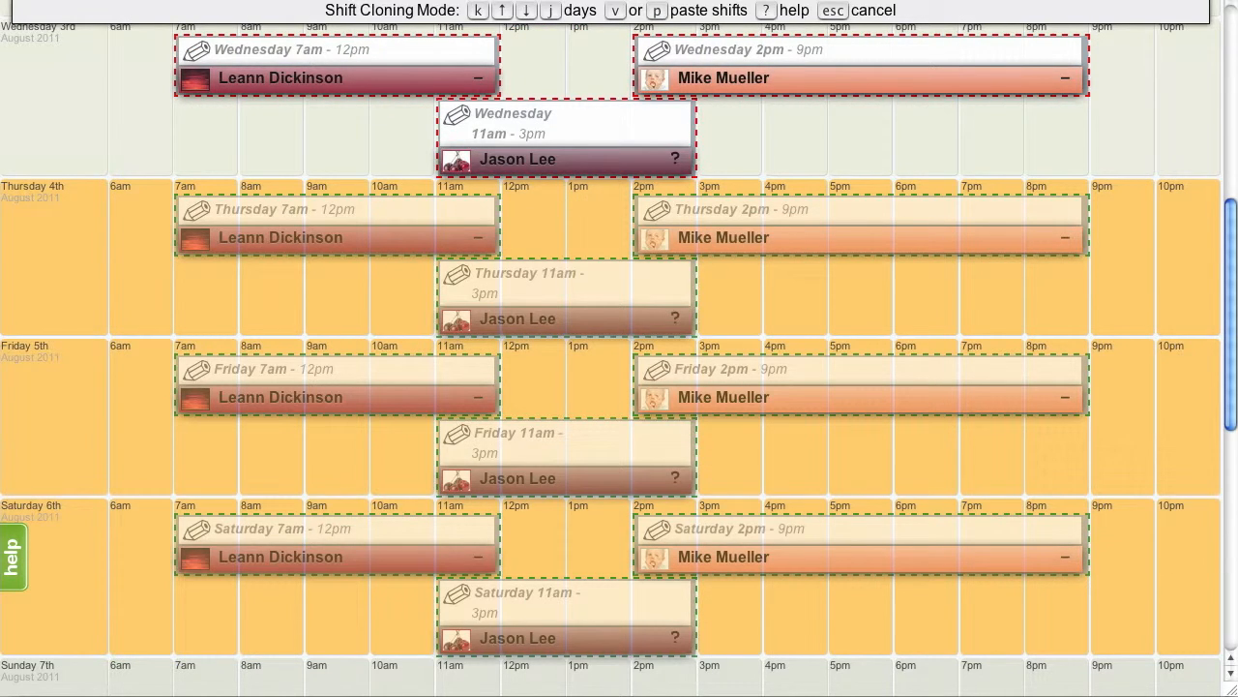
key("p")
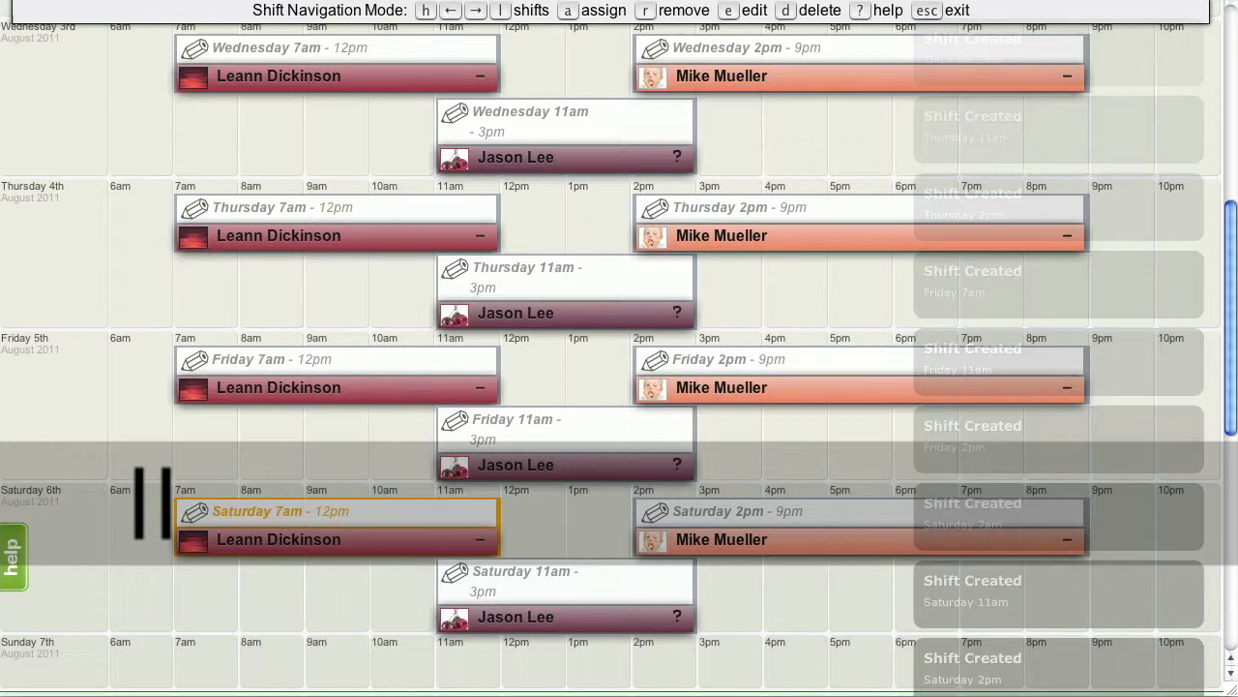
key("right")
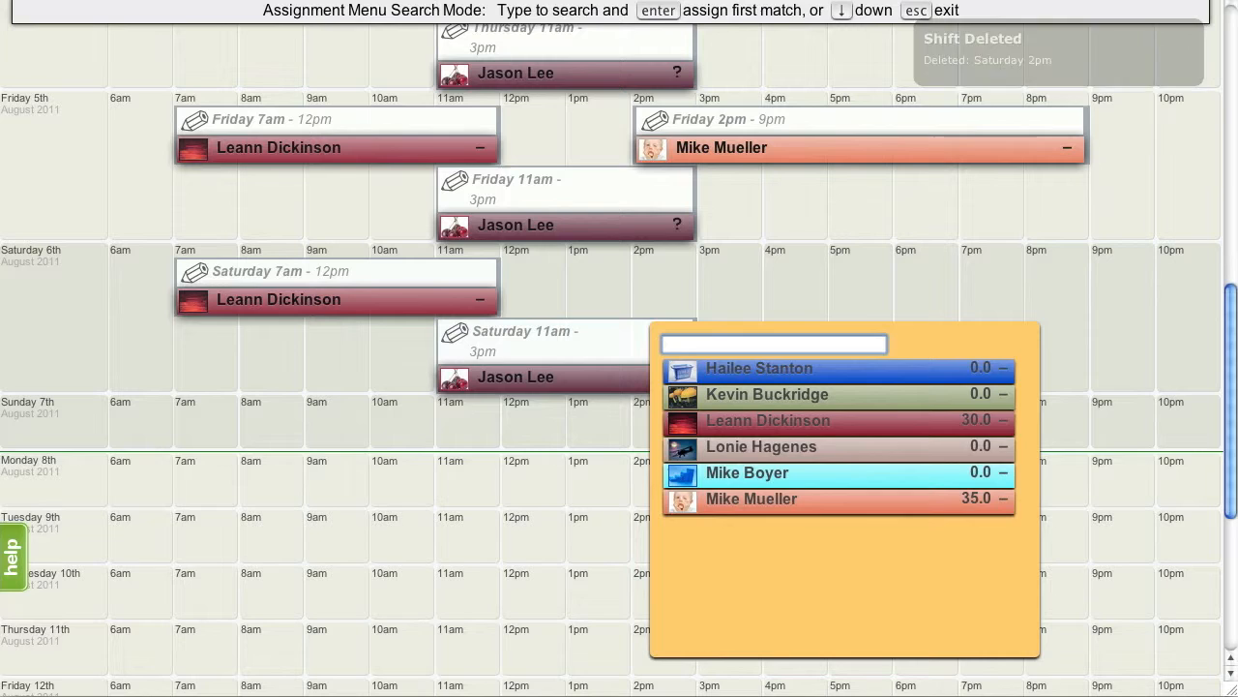
type("mi")
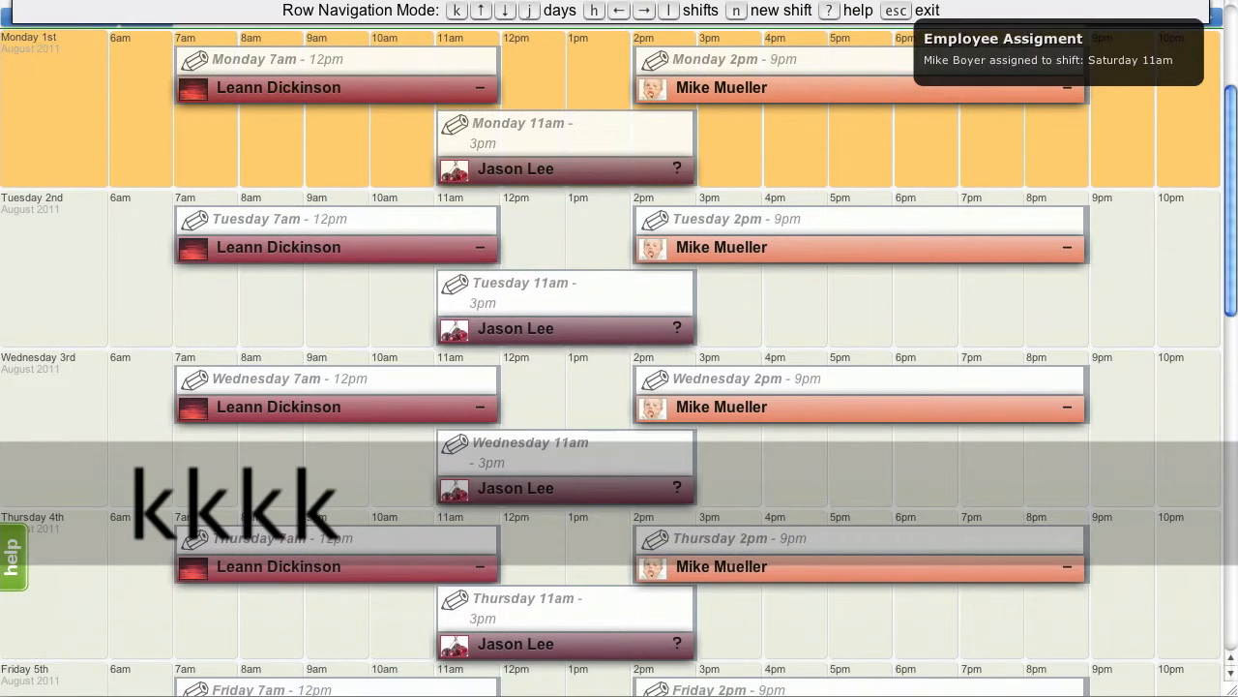
- Publish all 1–6 August shifts and return to Monday to begin copying the week
key("l")
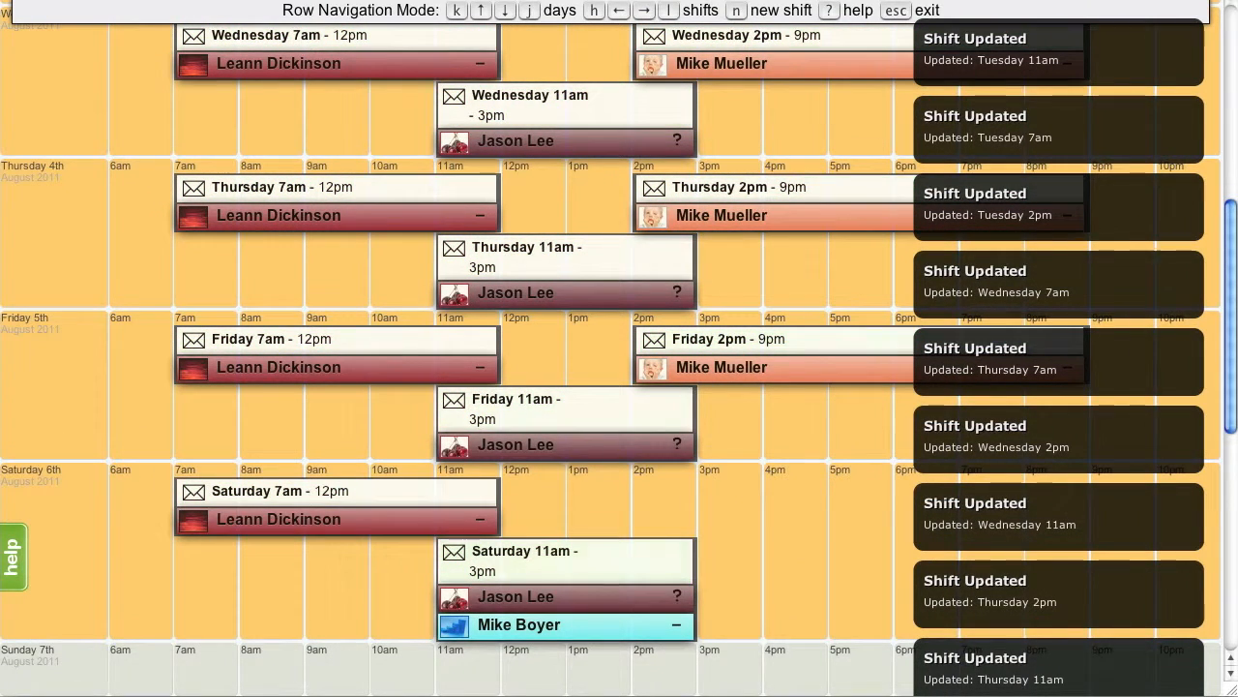
key("k")
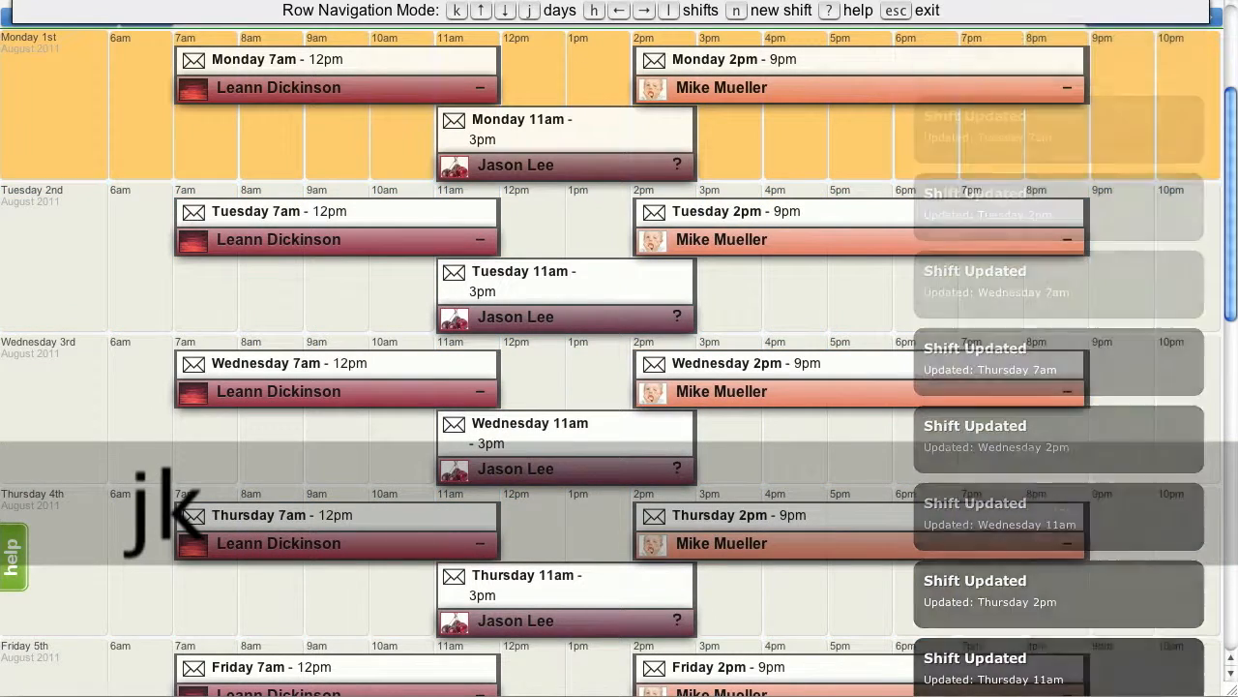
key("k")
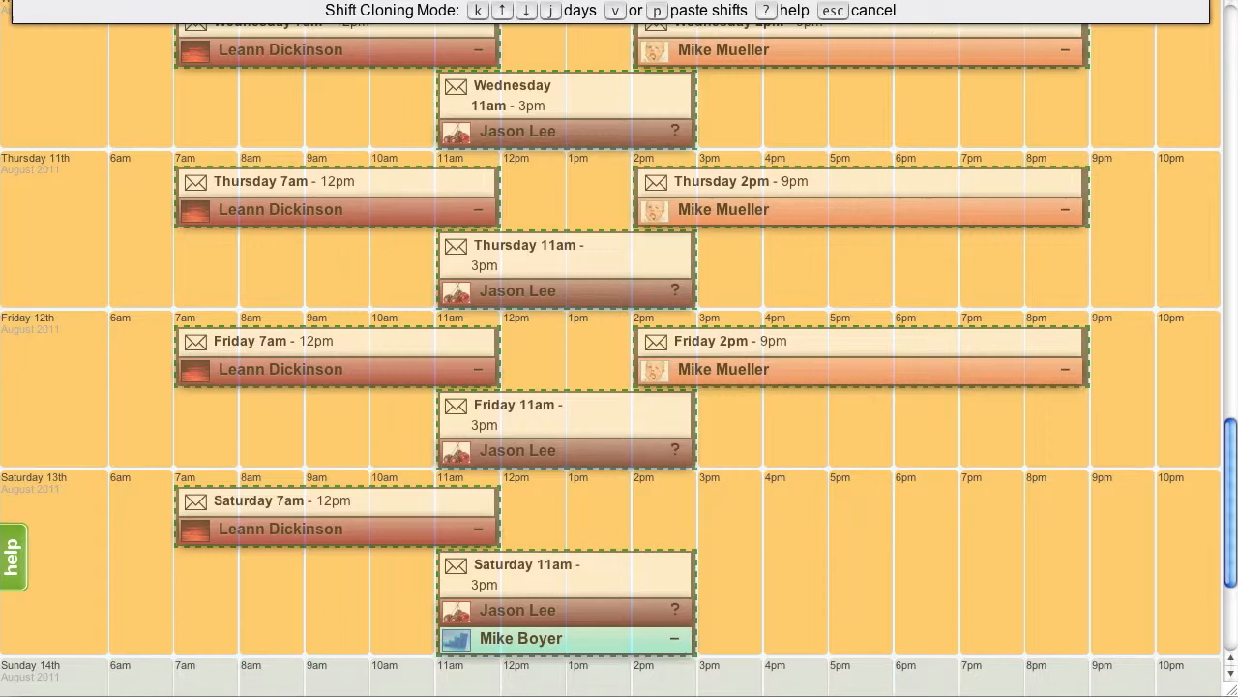
- Paste the first week's shifts into 8–13 August and select that week's rows
key("p")
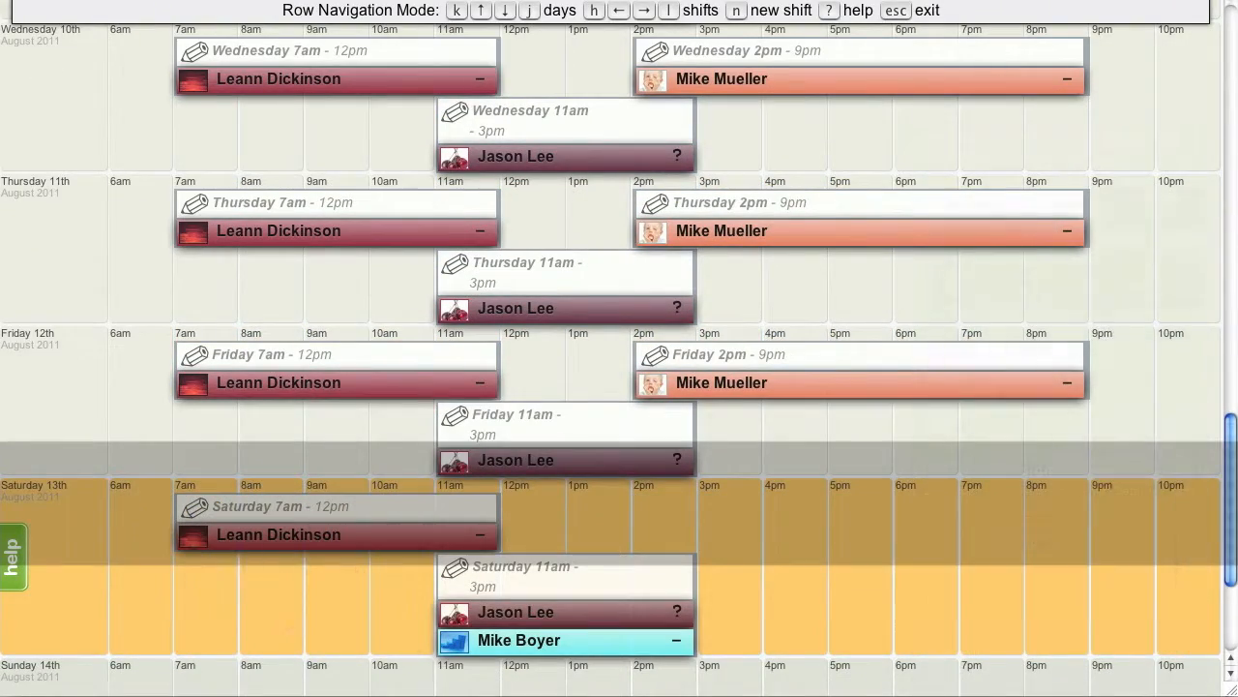
key("k")
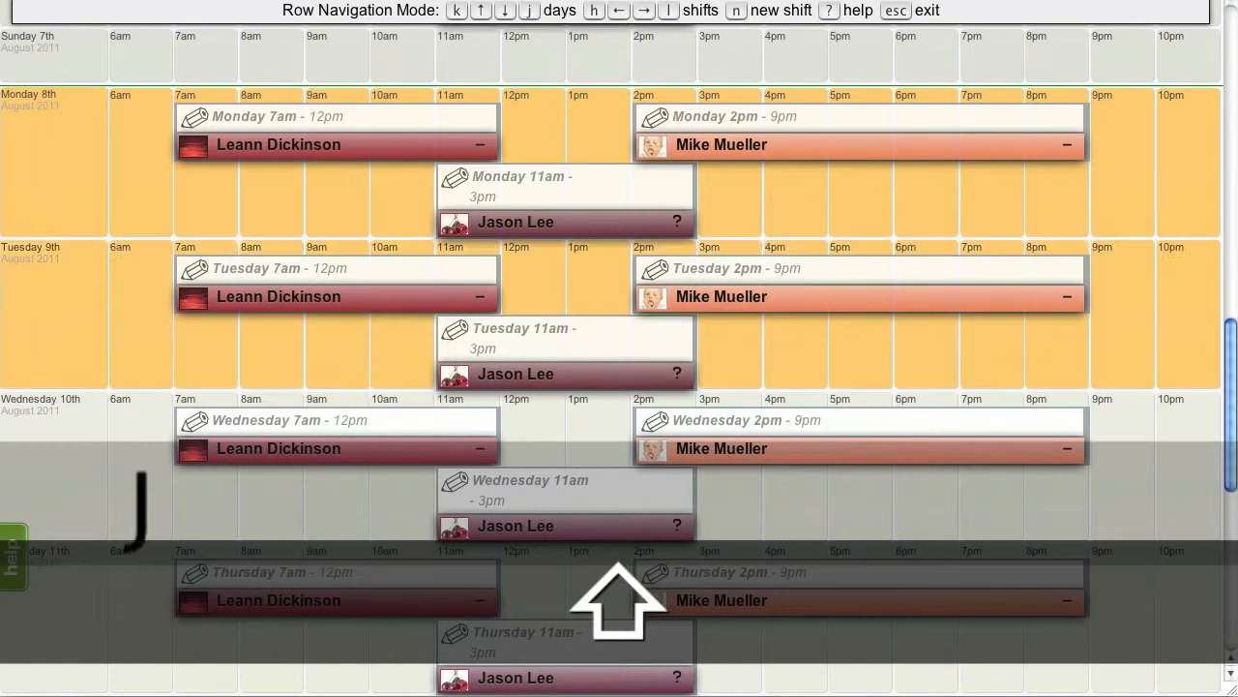
scroll("down", 3)
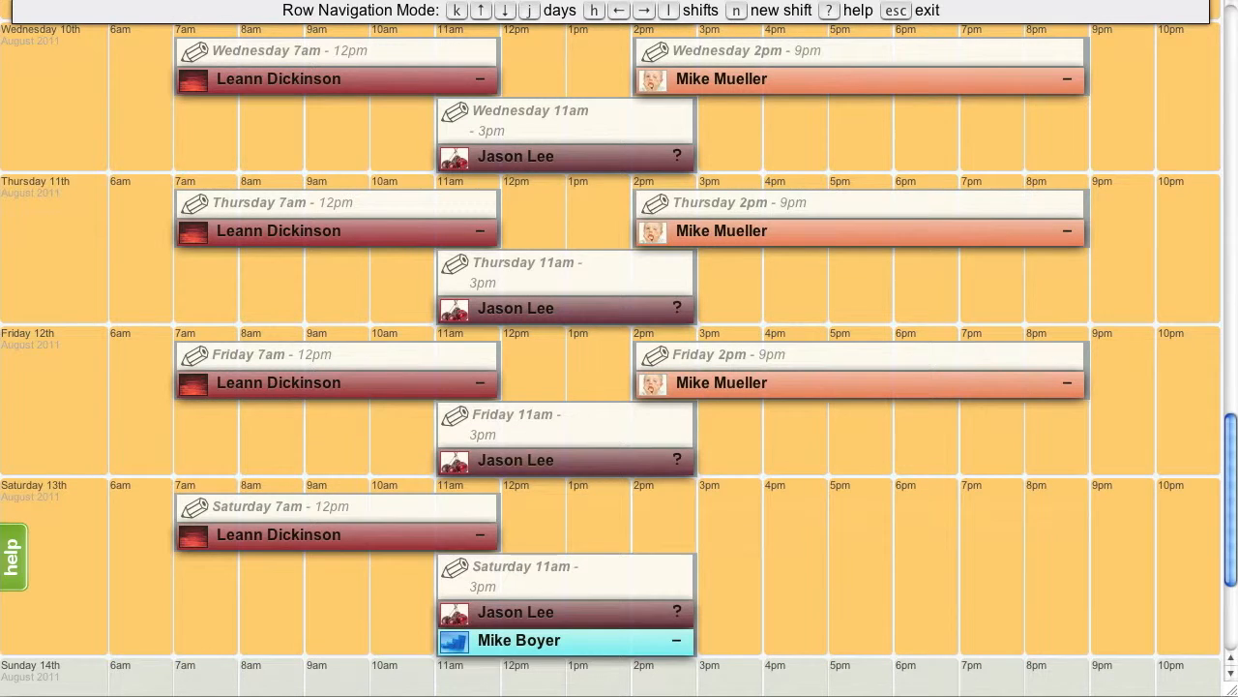
- Preview cloning the second week's shifts forward into the week of 15 August
key("j")
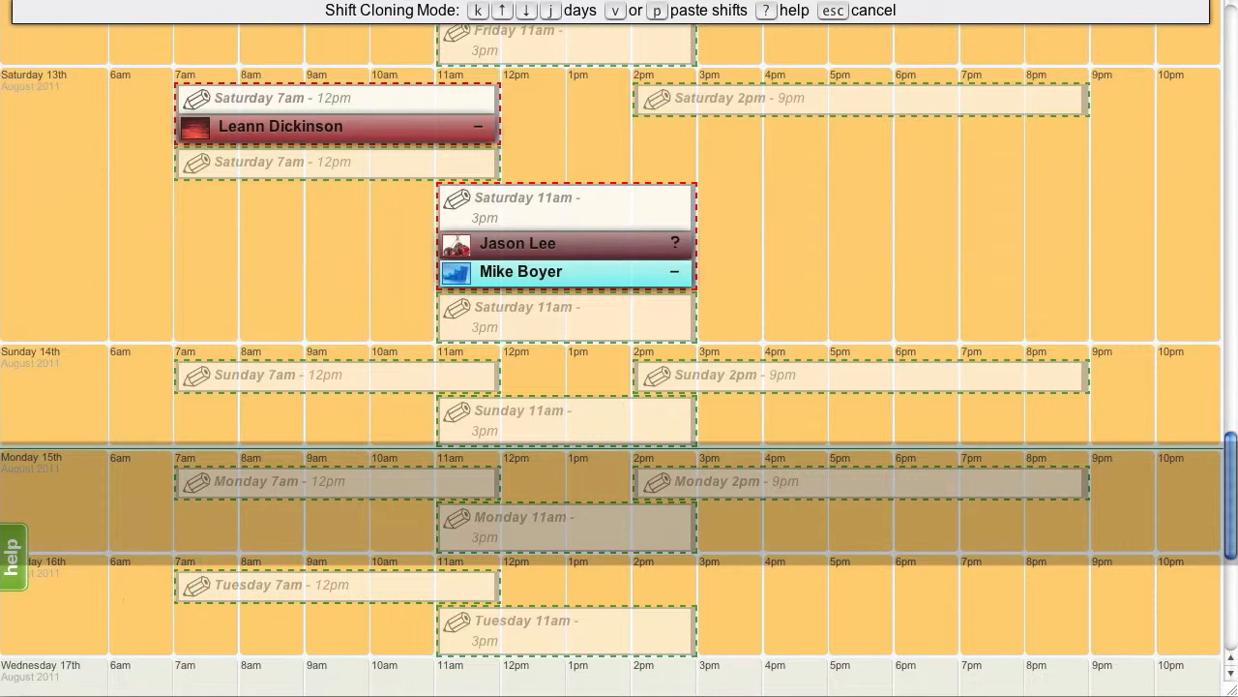
scroll("down", 3)
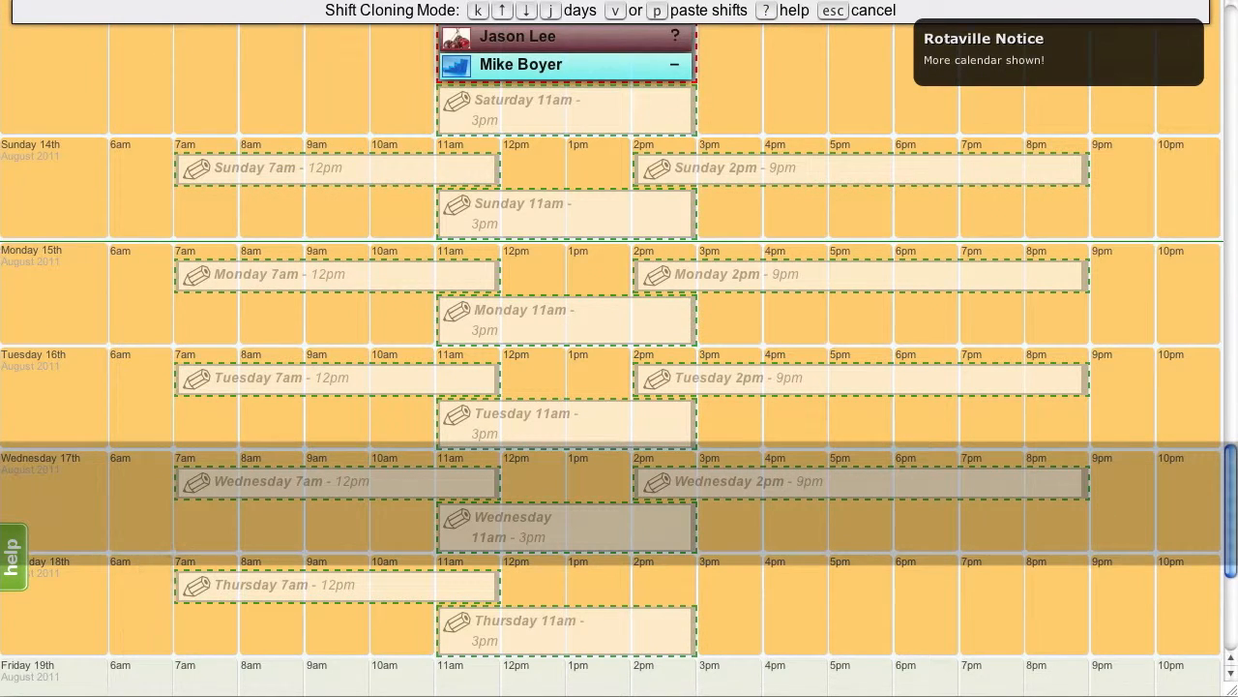